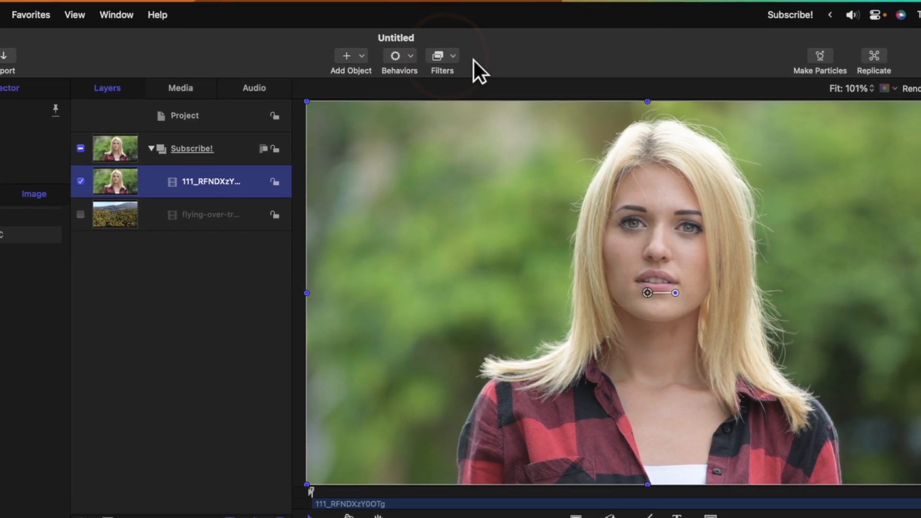
Apply Filters > Distortion > Bulge to the woman's clip and track its centre to her eye
click(441, 56)
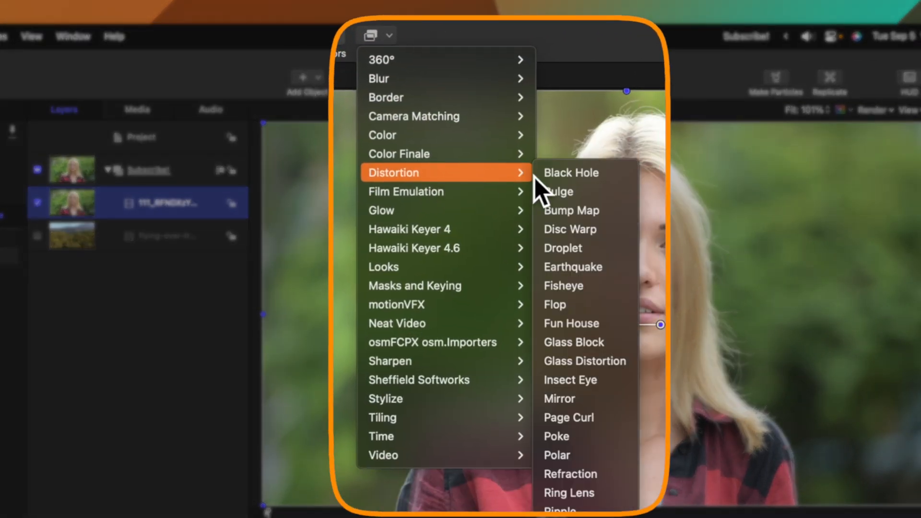
click(557, 192)
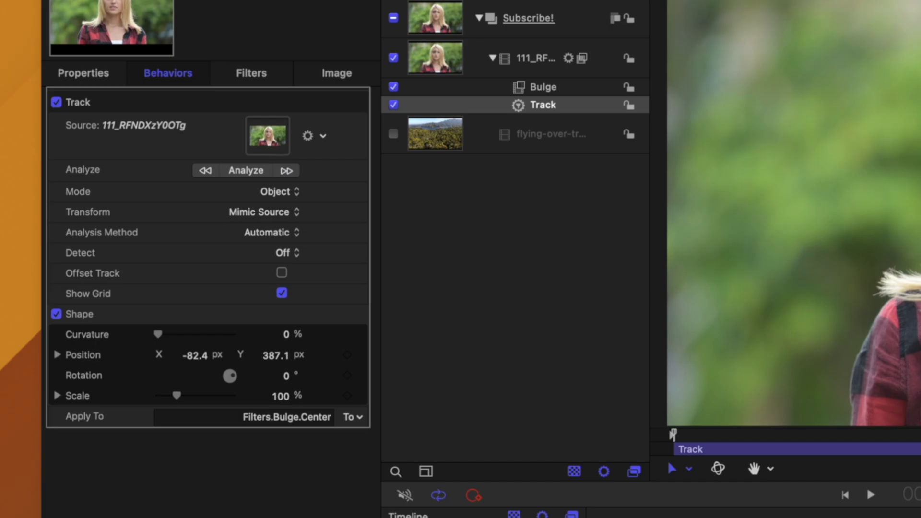
click(245, 170)
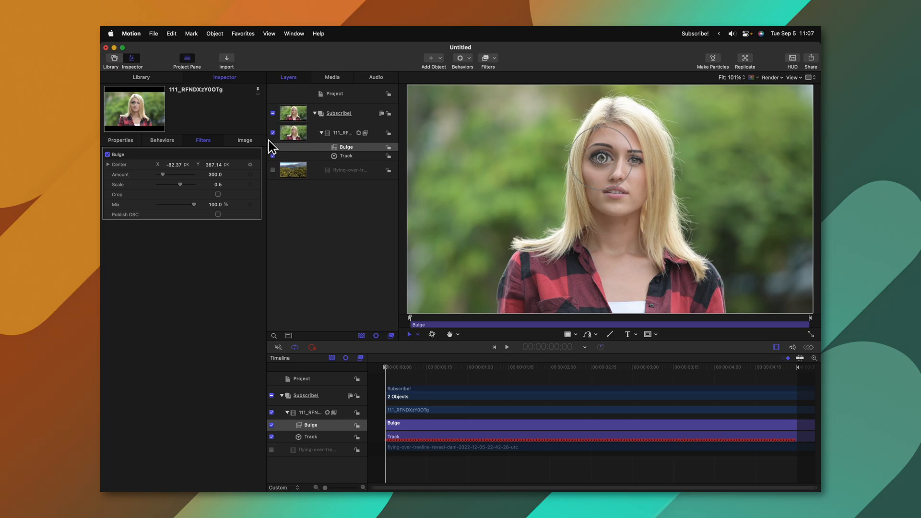
Apply a Scrape distortion to the treeline layer and set the tracker's analysis method for its centre
click(352, 170)
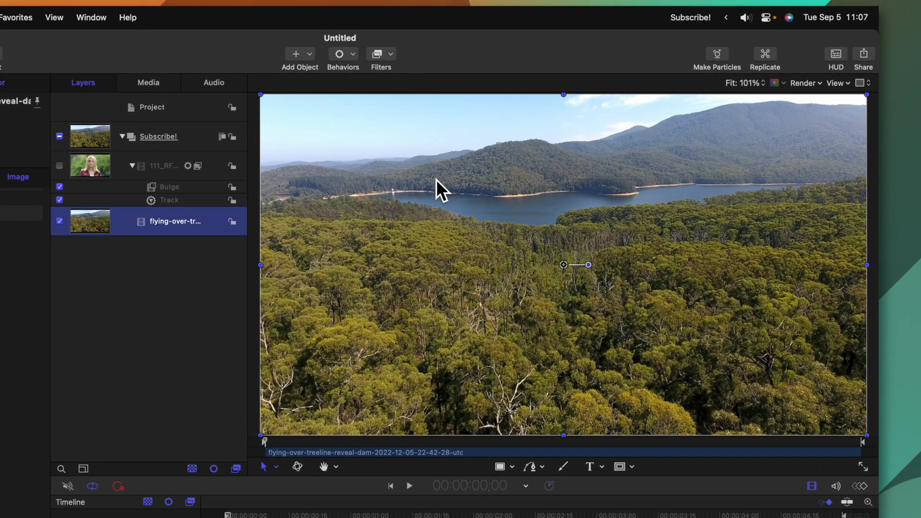
click(381, 54)
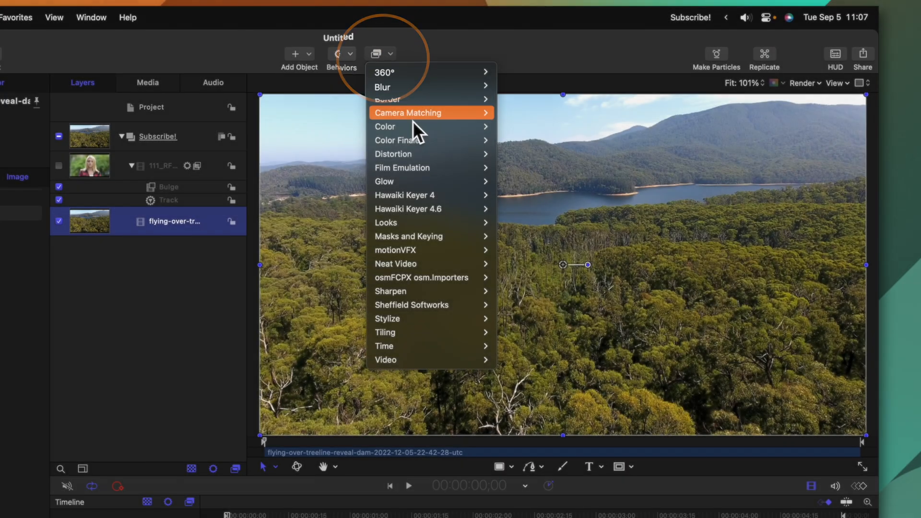
mouse_move(393, 153)
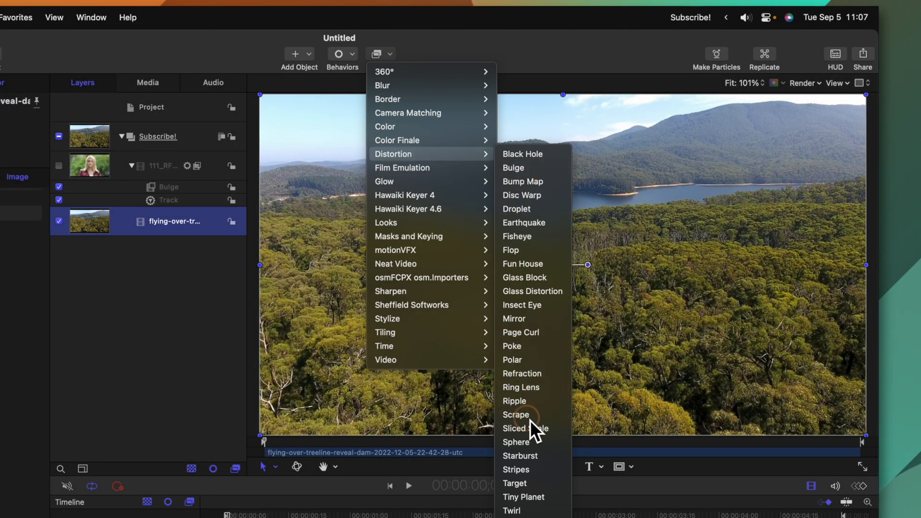
click(514, 415)
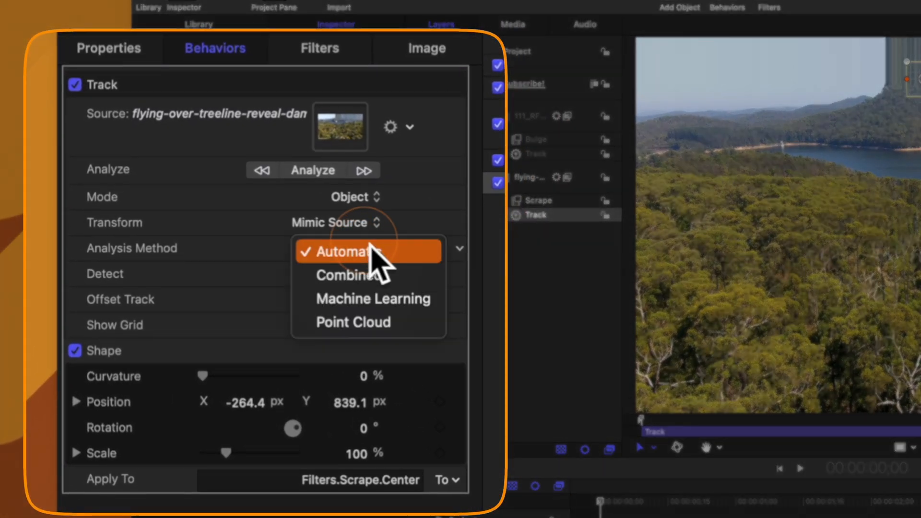
click(353, 322)
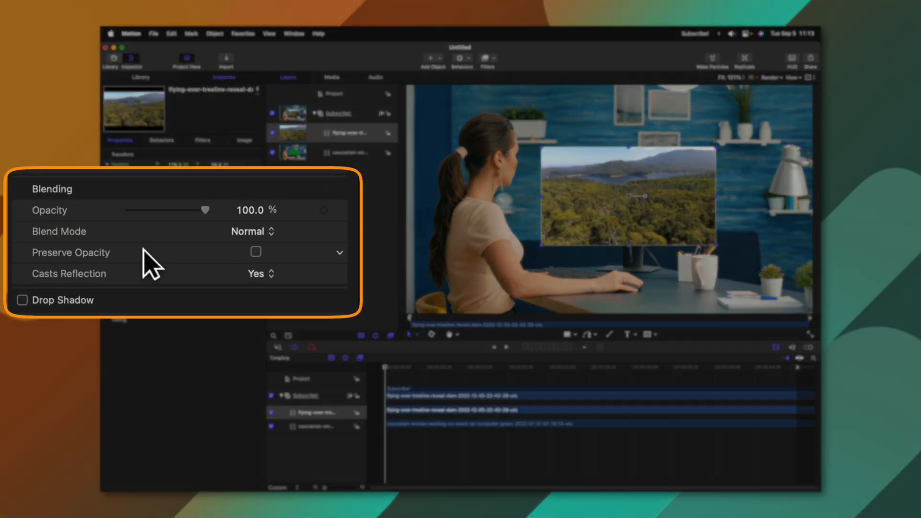
Lower the treeline clip's Opacity so the green monitor screen shows through beneath it
drag(203, 210, 132, 219)
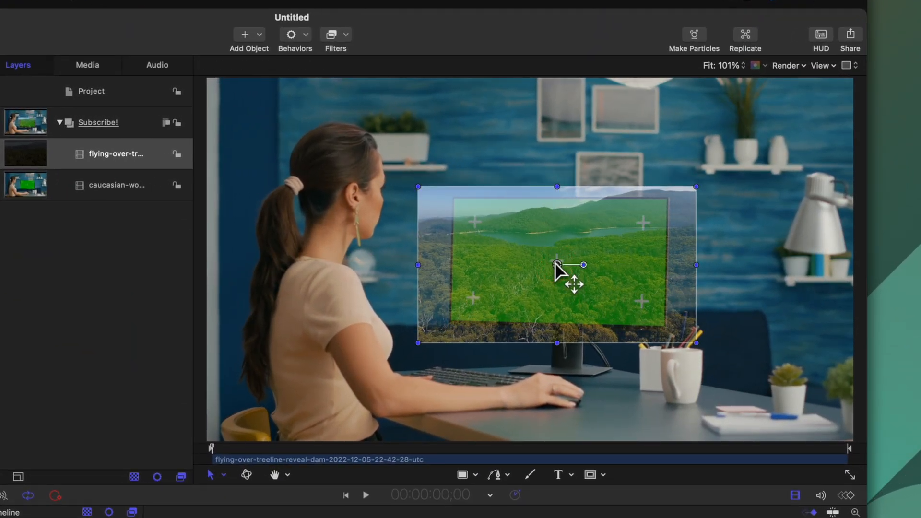
Add a Match Move to the treeline clip with Mode Point and Type Four Corners
click(294, 35)
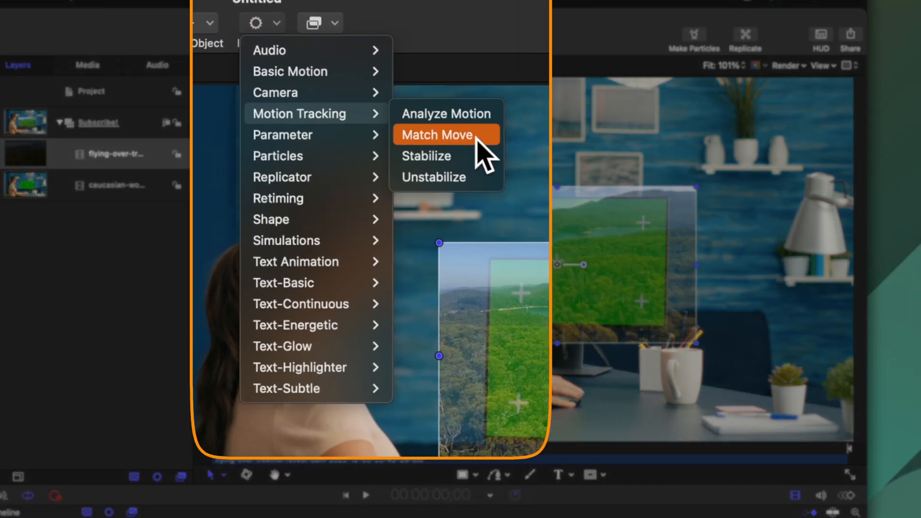
click(437, 135)
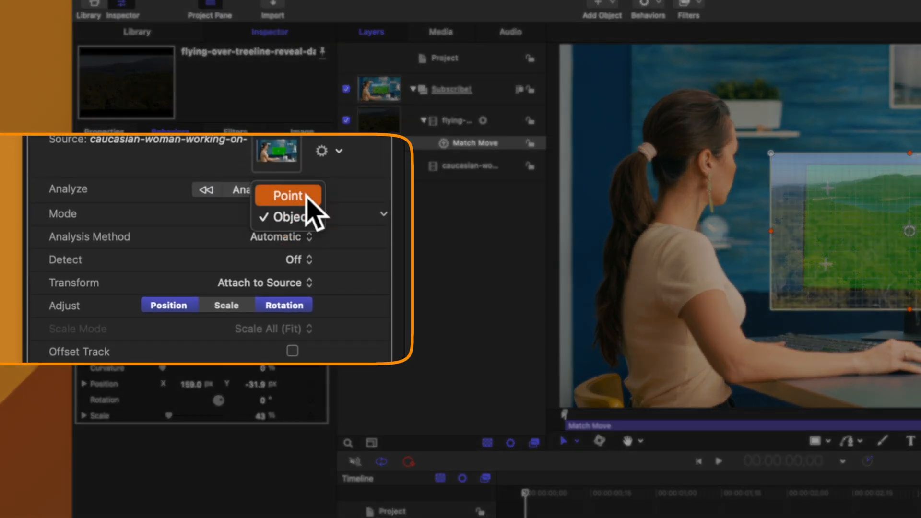
click(286, 195)
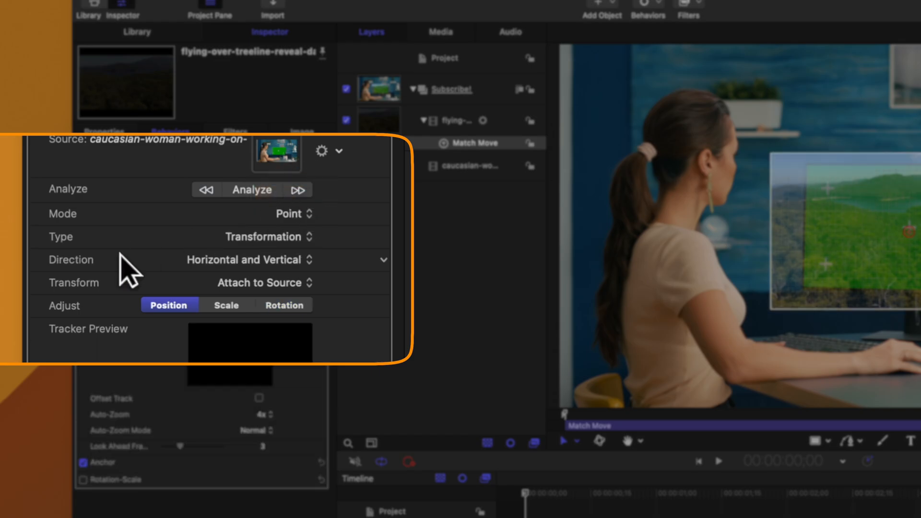
click(269, 237)
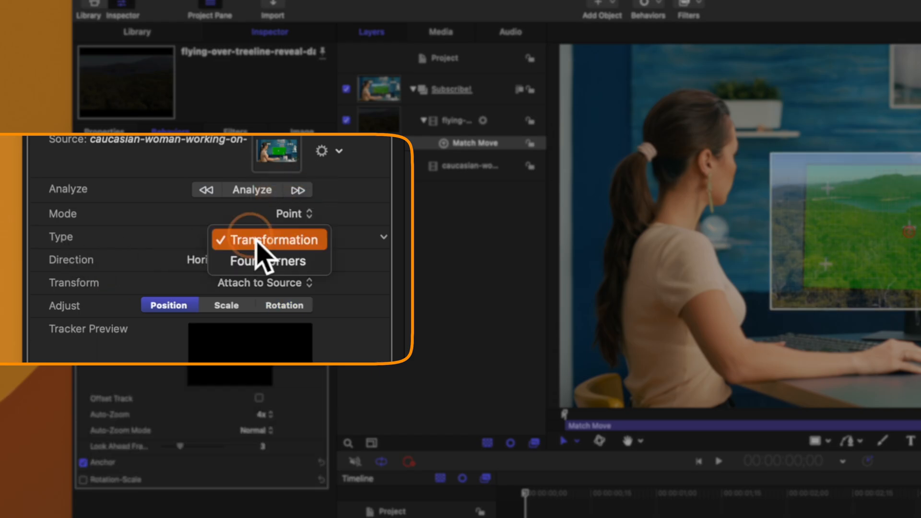
click(257, 261)
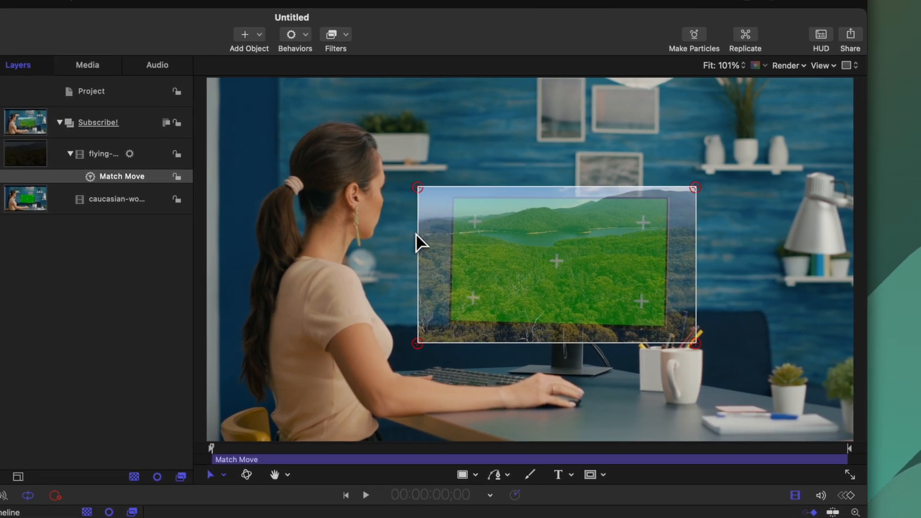
mouse_move(449, 203)
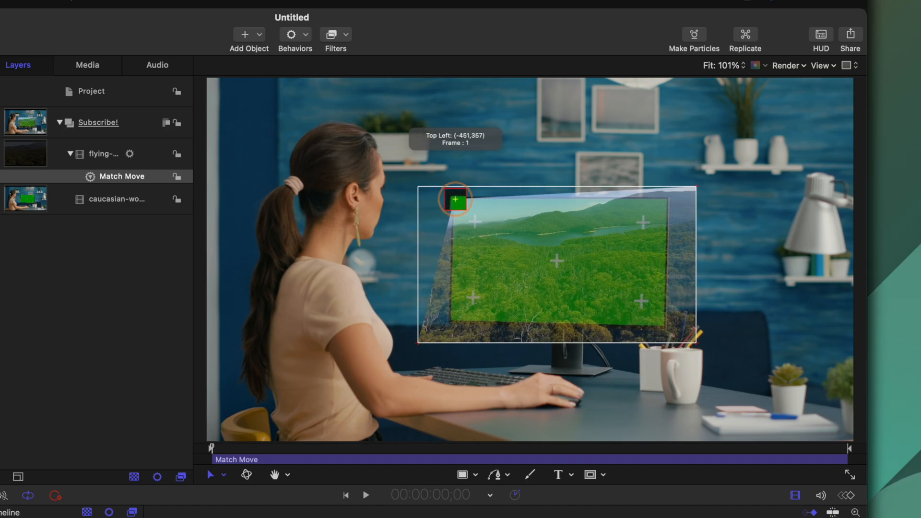
Drag the corner trackers onto the green screen's corners, analyze and review the tracked result
drag(454, 200, 451, 322)
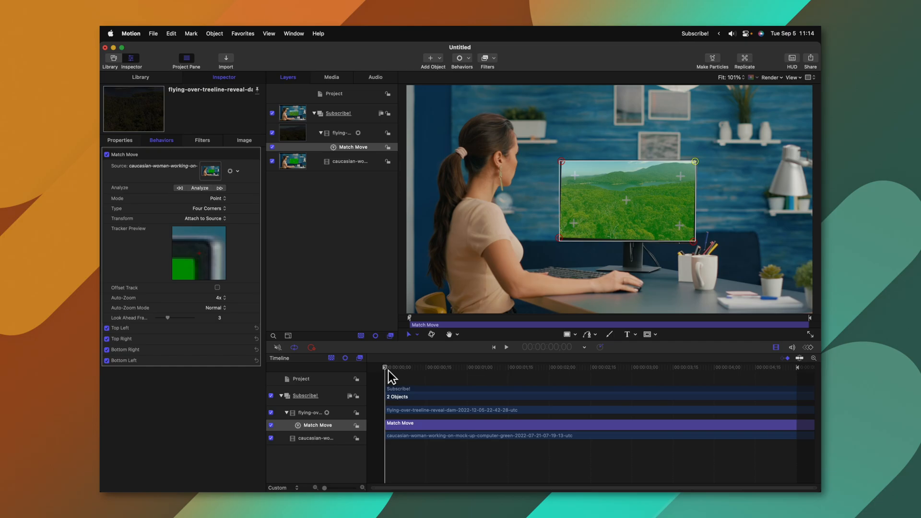
click(200, 187)
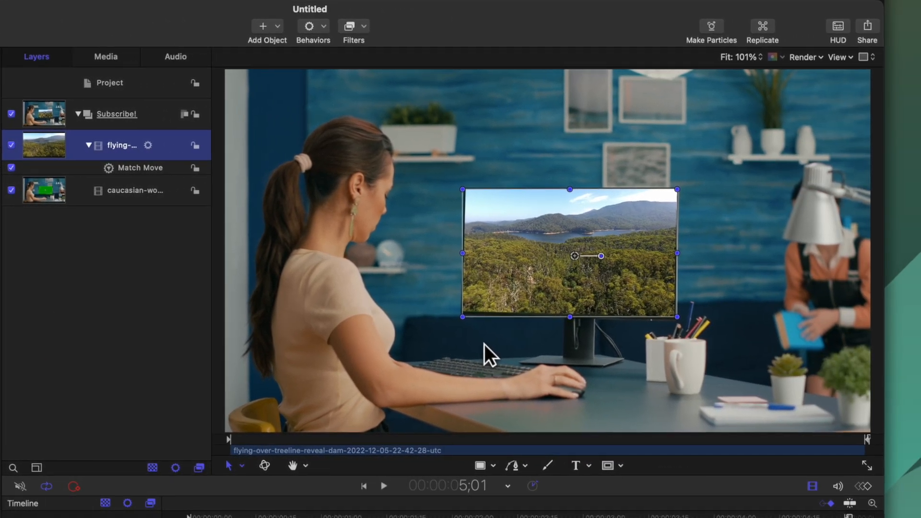
click(383, 486)
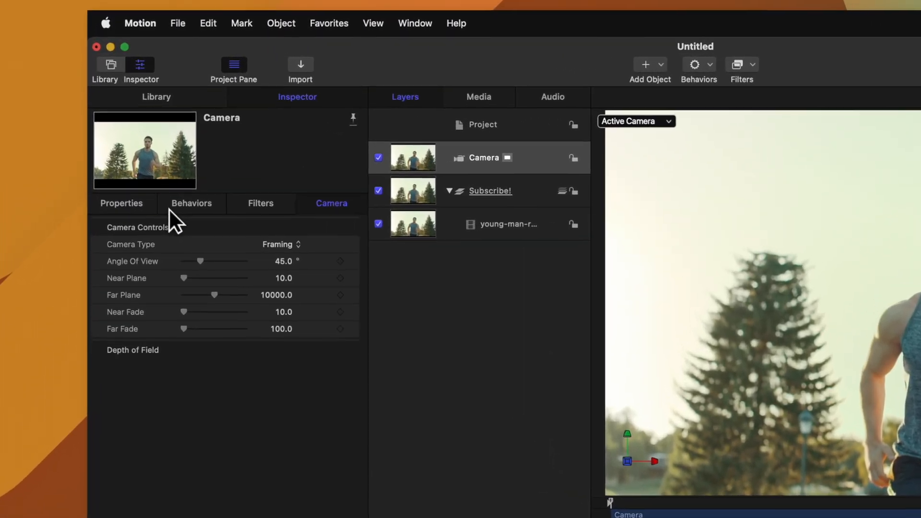
Show the camera's Properties with position, rotation and anchor at zero and scale 100%
click(122, 204)
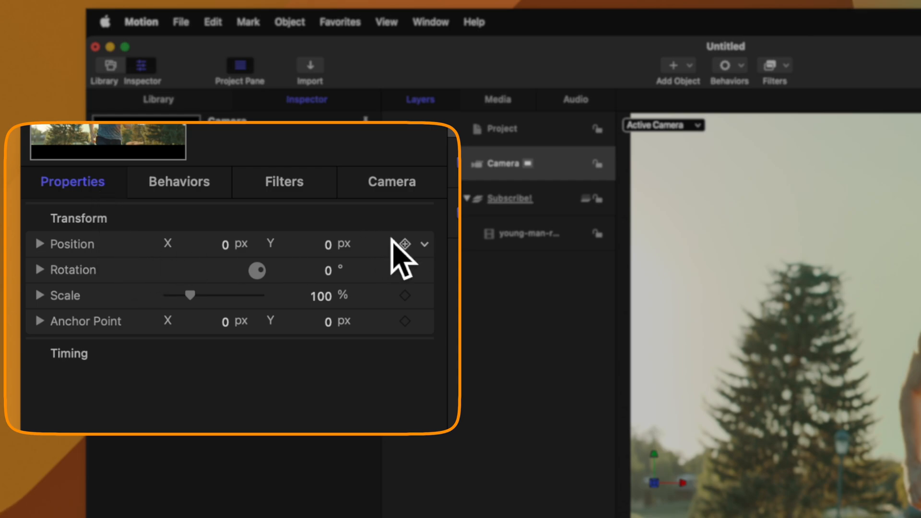
Add a Track behavior to the camera's Position and analyze so it locks onto the runner's face
click(424, 244)
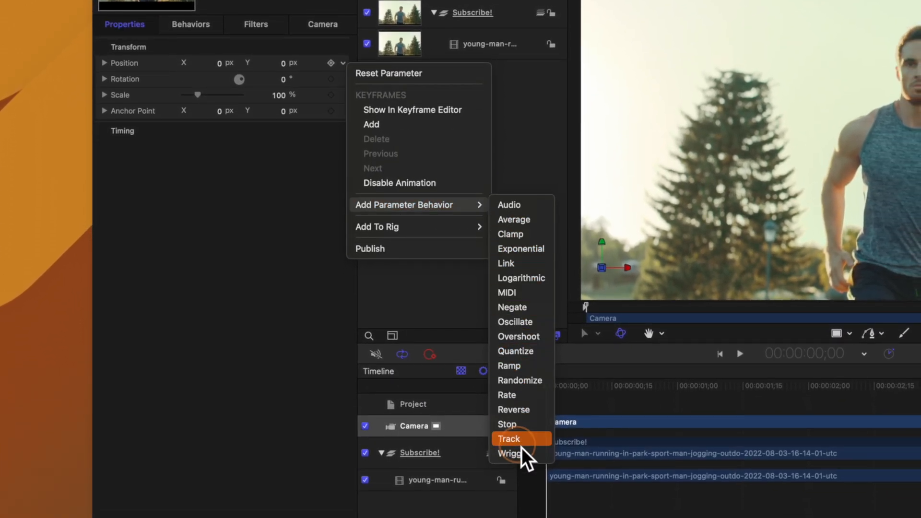
click(509, 439)
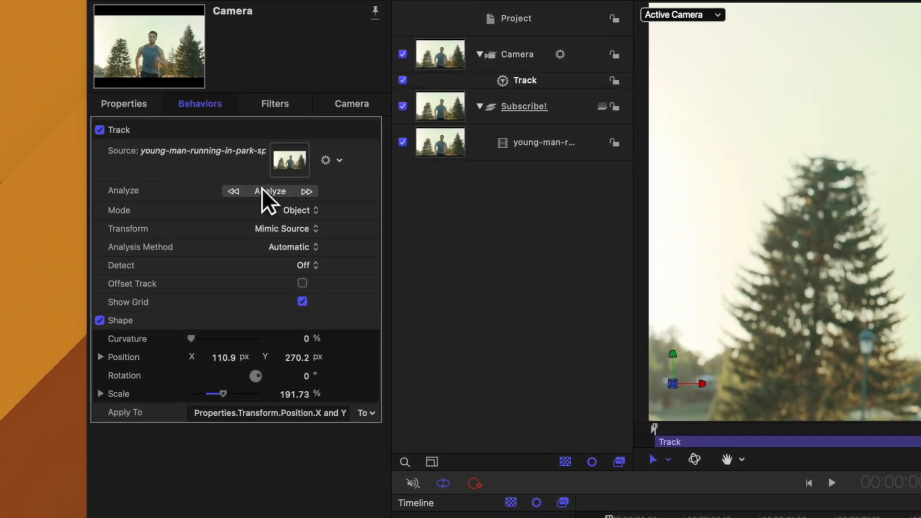
click(270, 191)
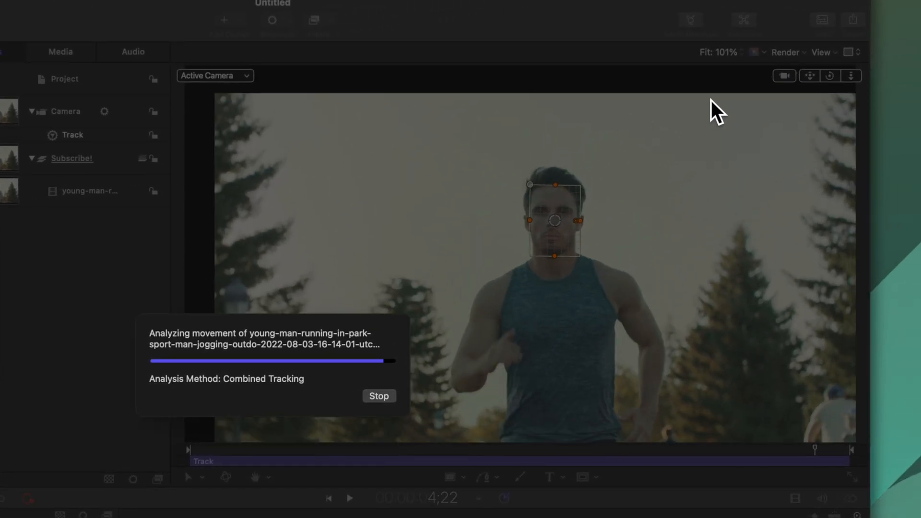
click(378, 397)
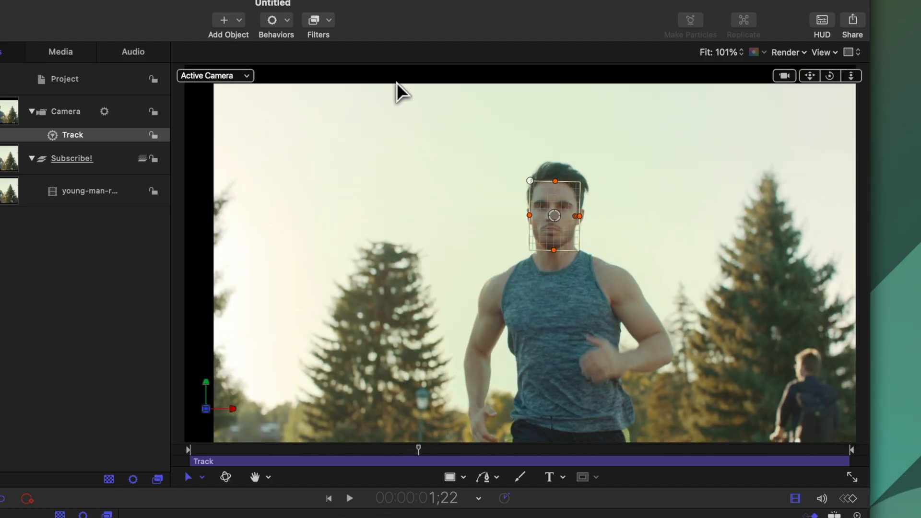
mouse_move(244, 227)
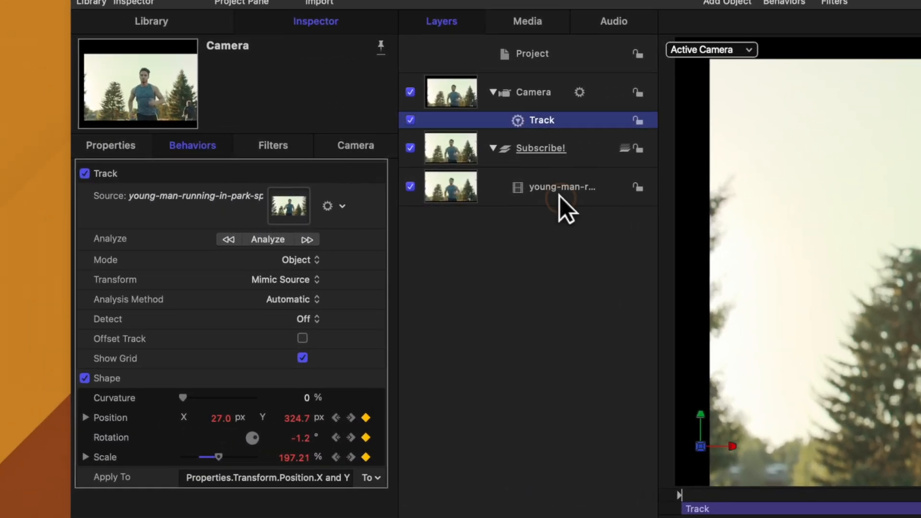
click(561, 187)
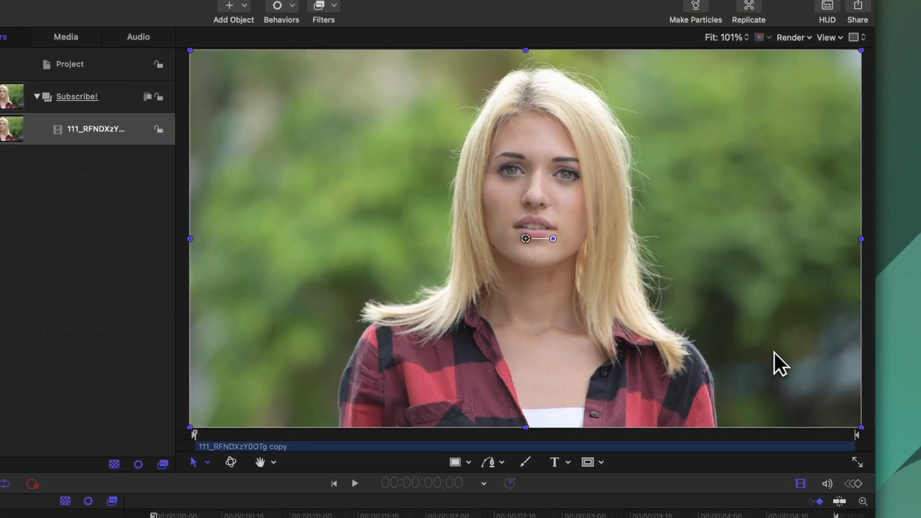
Trace a Bezier outline around the woman's head and shoulders in the canvas
click(487, 462)
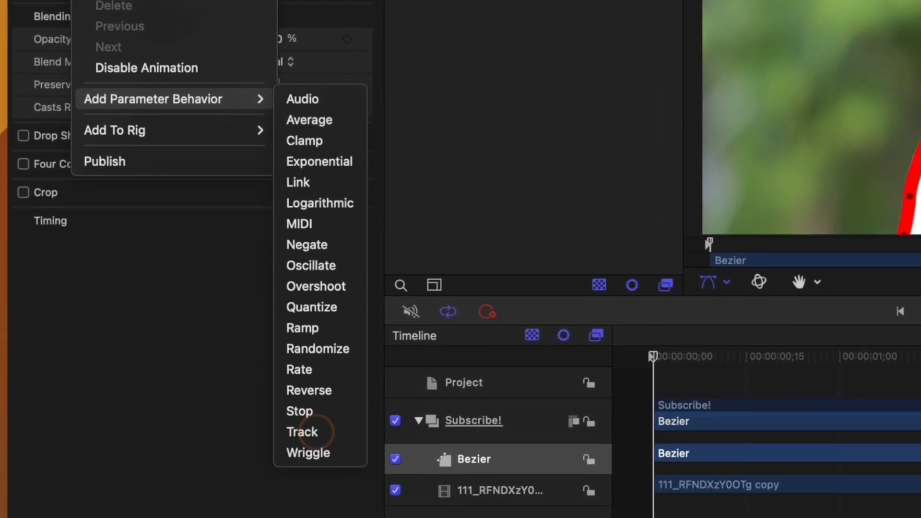
Attach a Track parameter behavior to the Bezier outline's Position
click(302, 432)
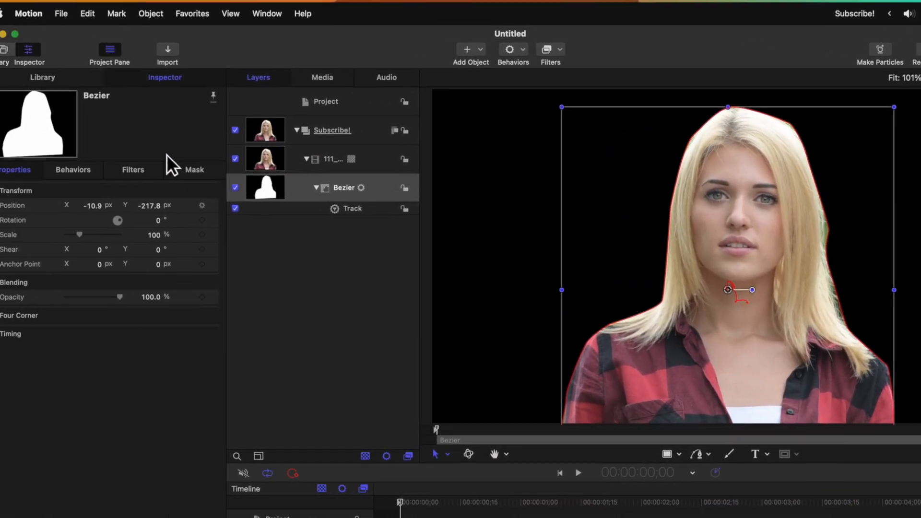
Set the mask's Feather to 100 to soften the edge around the woman
click(195, 170)
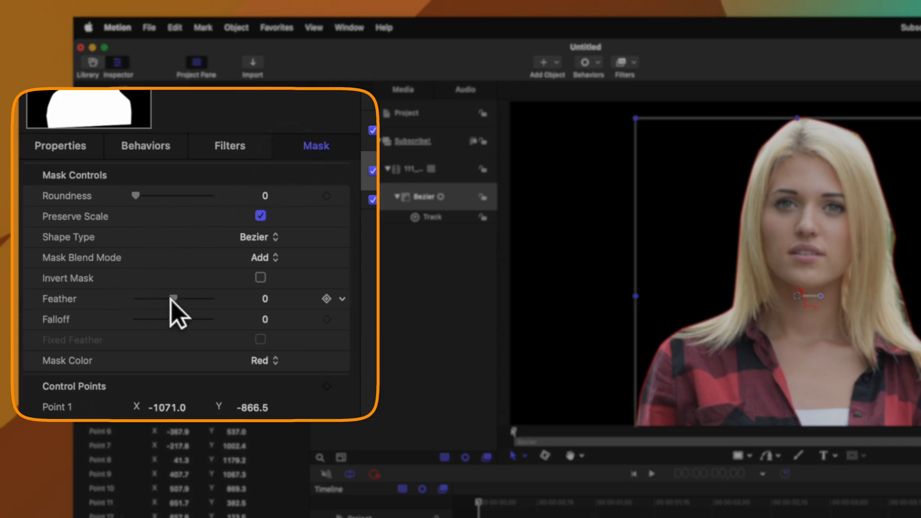
drag(174, 299, 194, 284)
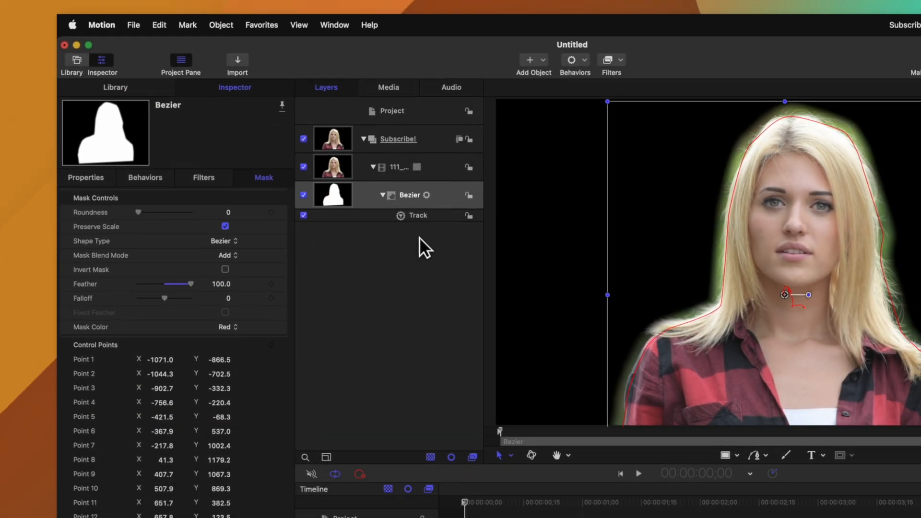
Apply the Stylize > Bad TV filter to the masked woman clip
click(608, 62)
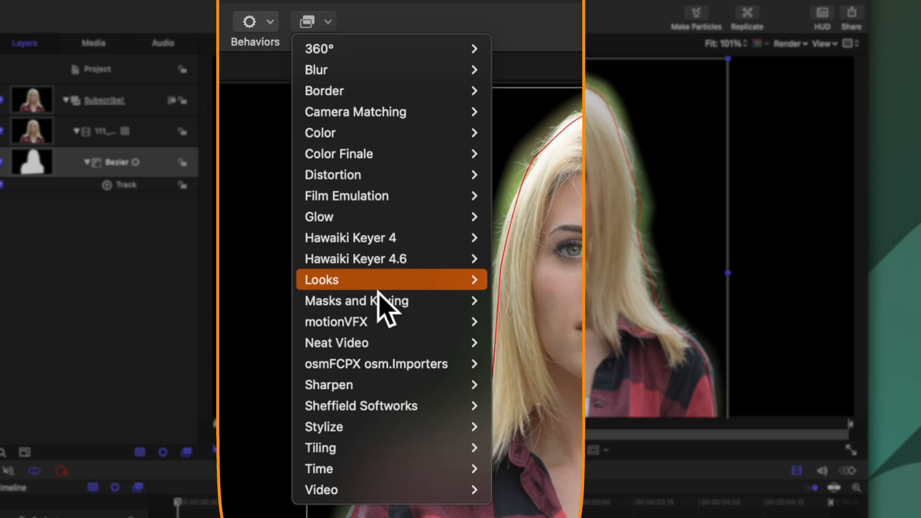
mouse_move(338, 394)
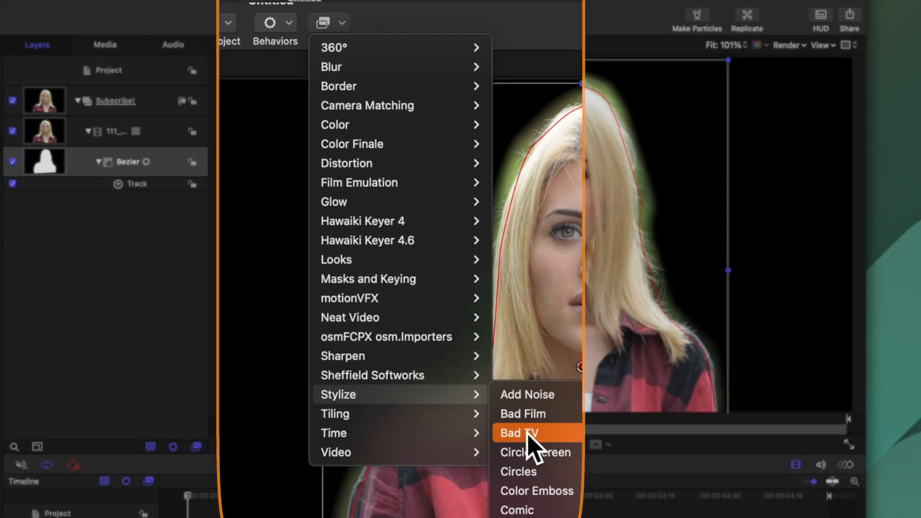
click(519, 432)
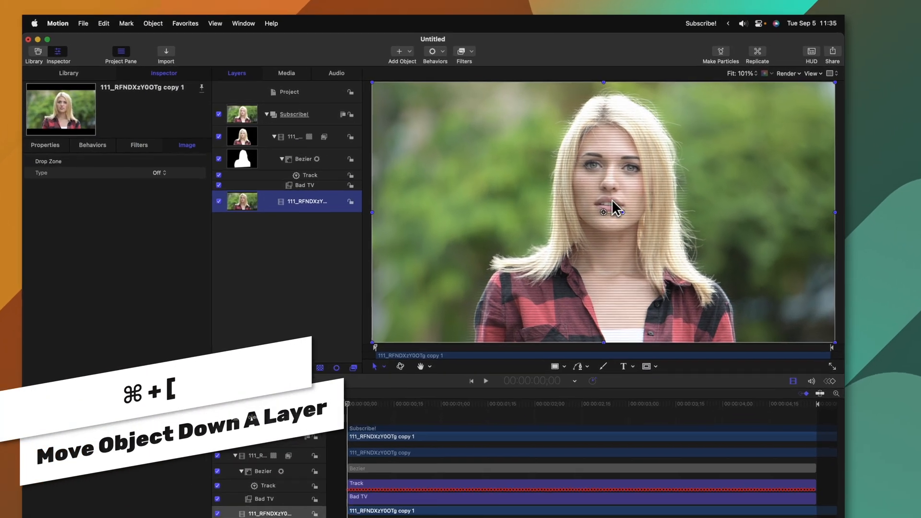
Move the woman clip copy one layer down, beneath the masked group, as its background
key(cmd+[)
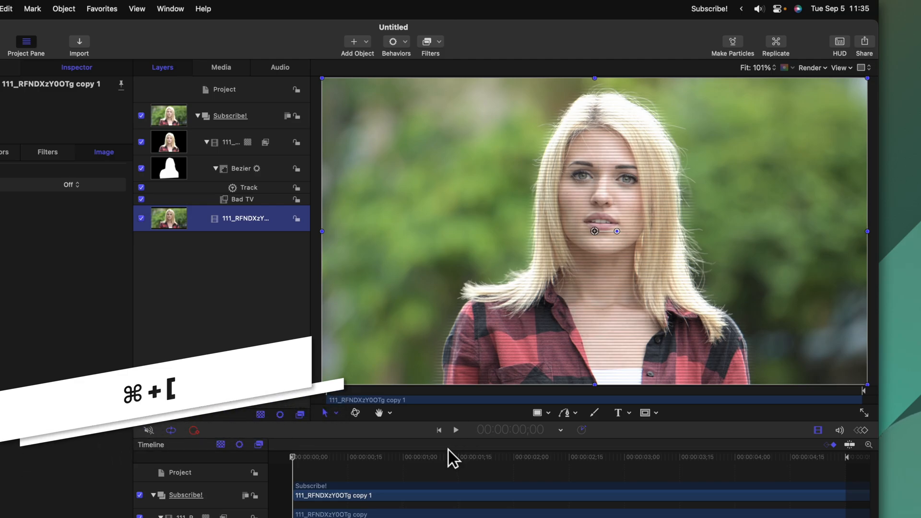
click(456, 430)
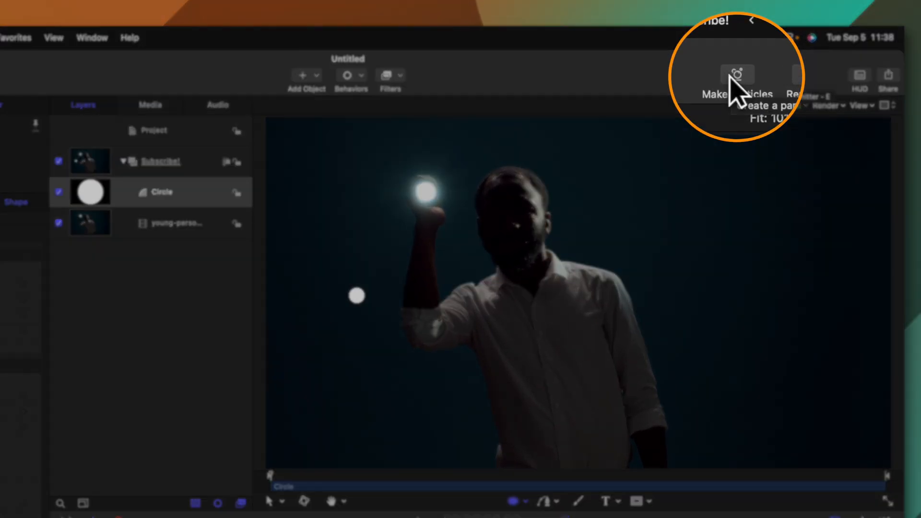
Turn the white Circle shape into a particle Emitter with Make Particles
click(737, 81)
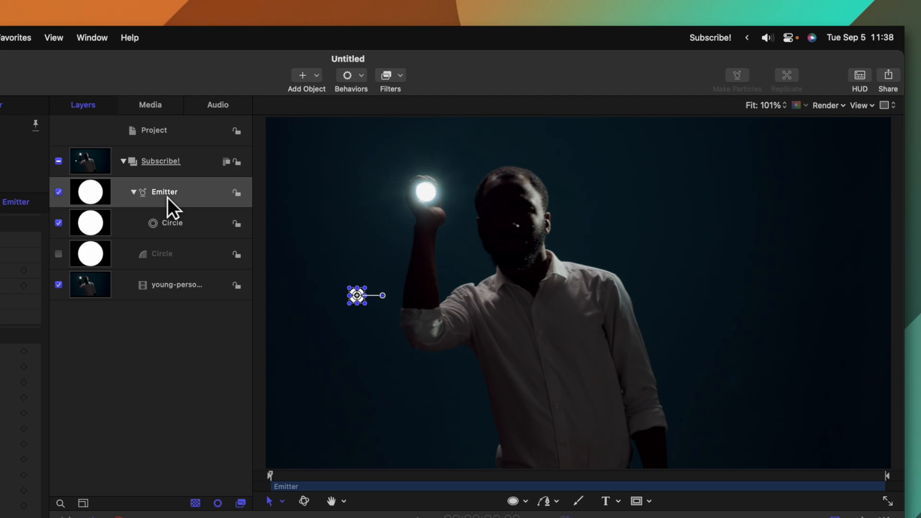
drag(357, 295, 364, 294)
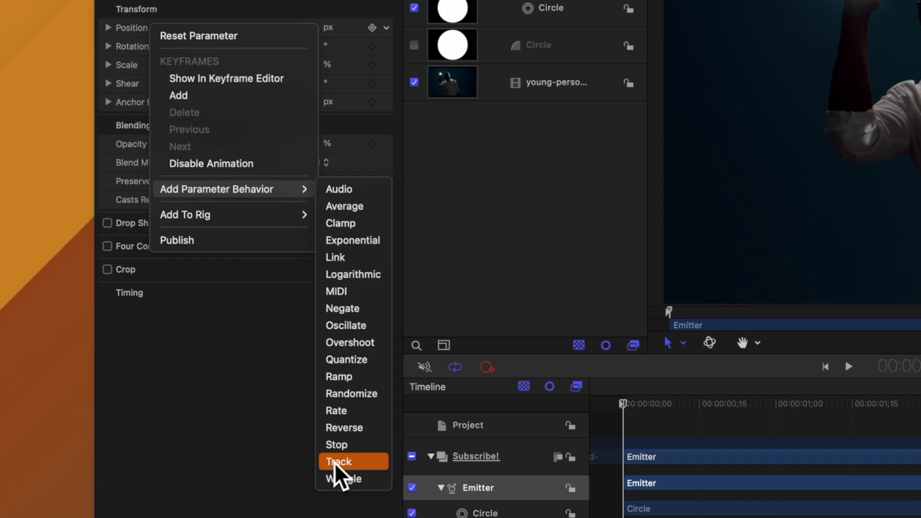
Add a Track behavior to the Emitter's Position on the flashlight and analyze it
click(338, 461)
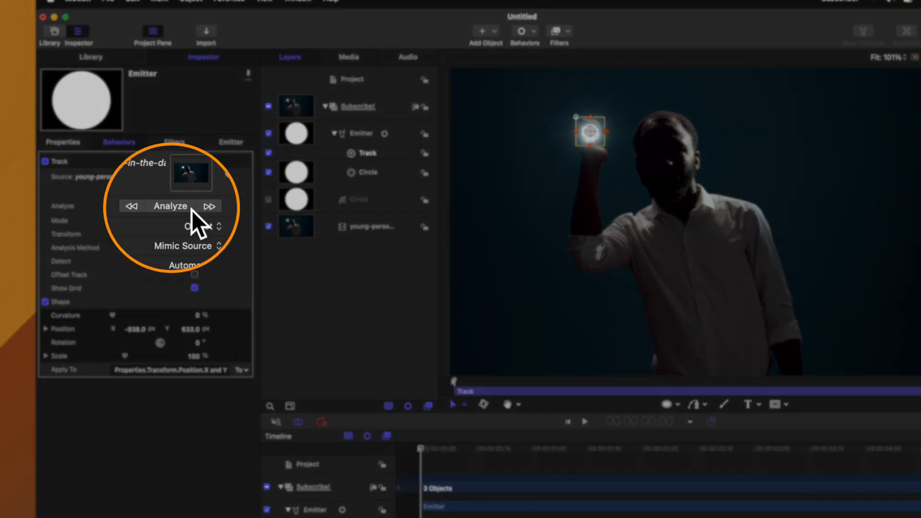
click(170, 206)
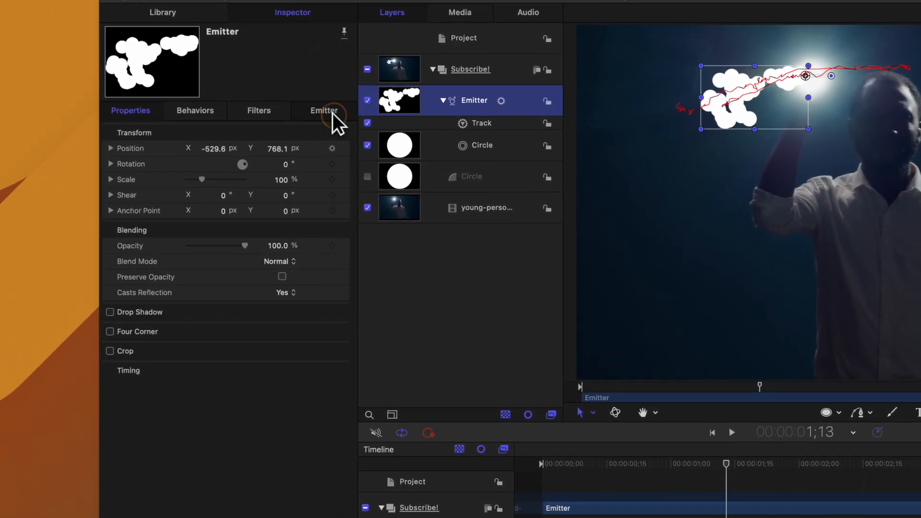
Raise the particles' speed randomness and set colour to change Over Life via the gradient
click(323, 110)
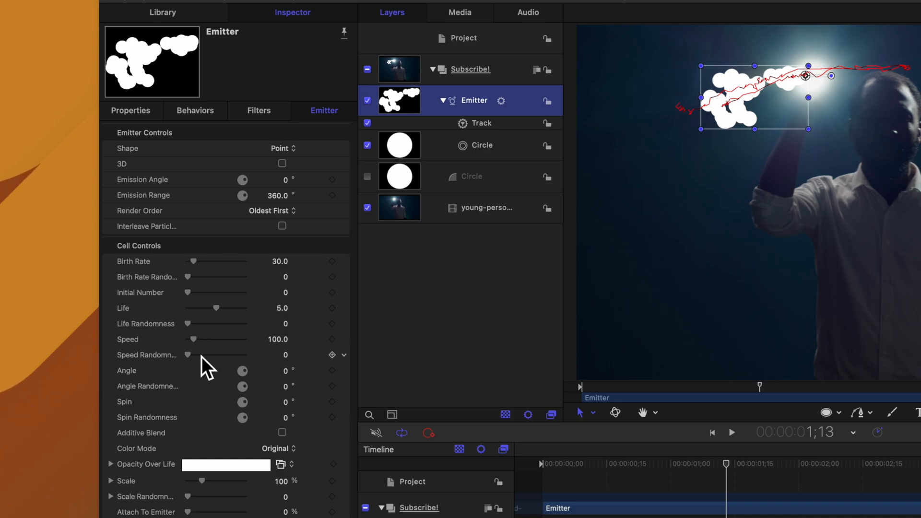
drag(188, 354, 216, 354)
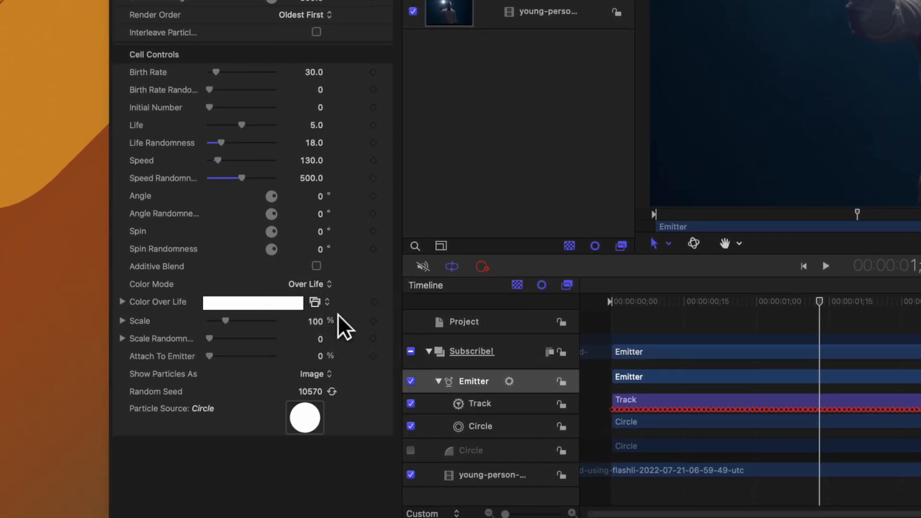
click(122, 302)
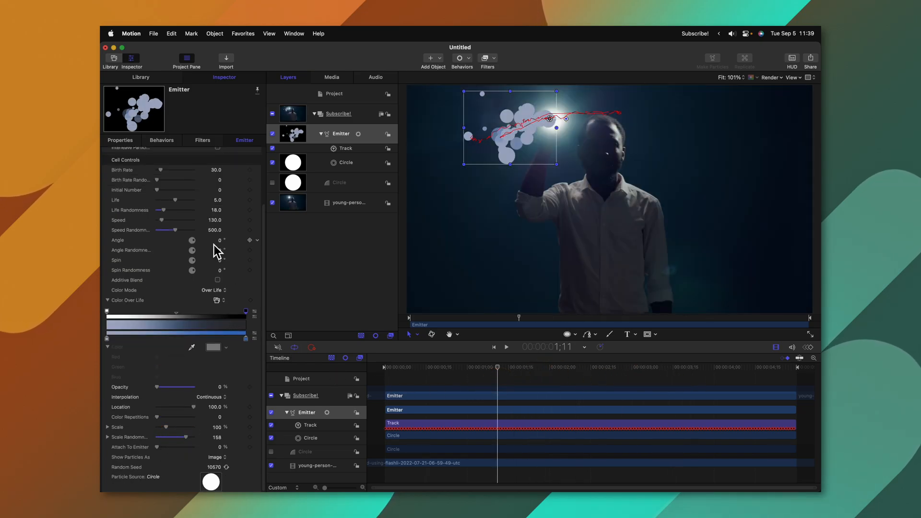
scroll(up, 3)
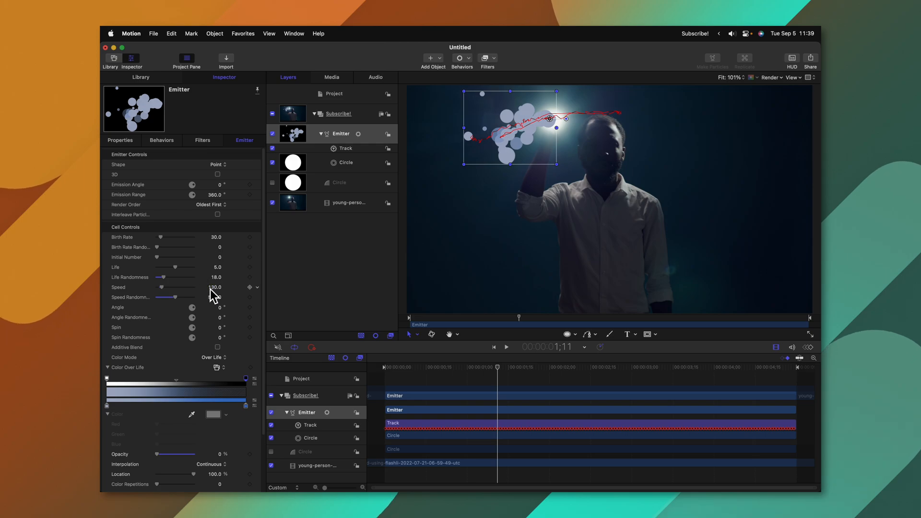